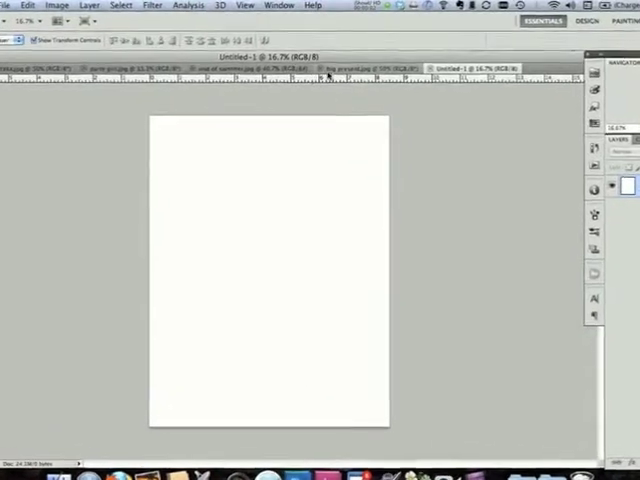
Step: Make the big present.jpg line drawing the active document
{"action": "left_click", "coordinate": [420, 80]}
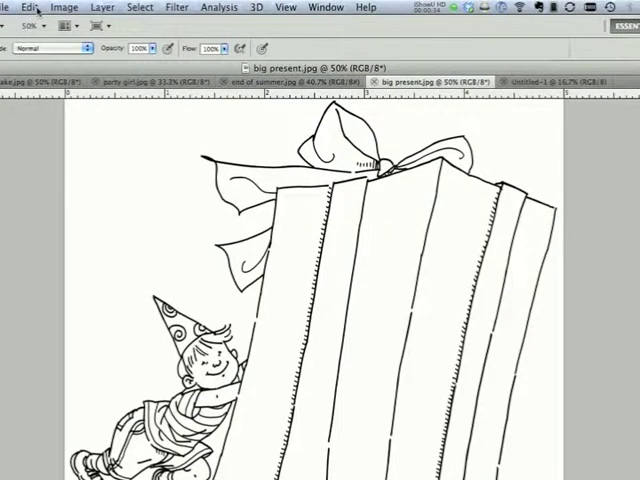
Step: Define the big present drawing as a new brush preset, keeping the suggested name
{"action": "left_click", "coordinate": [30, 8]}
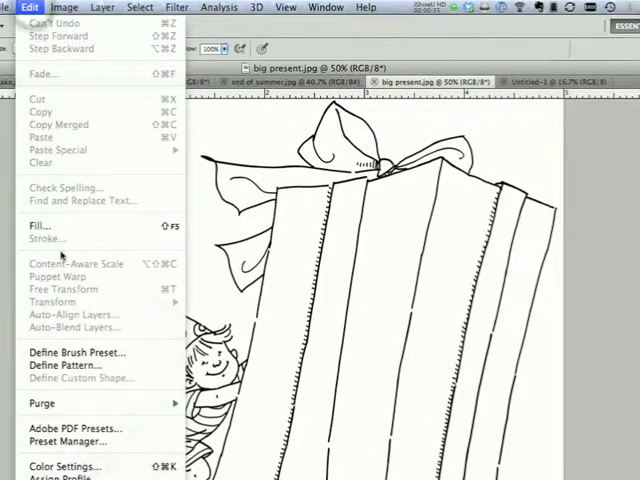
{"action": "left_click", "coordinate": [76, 352]}
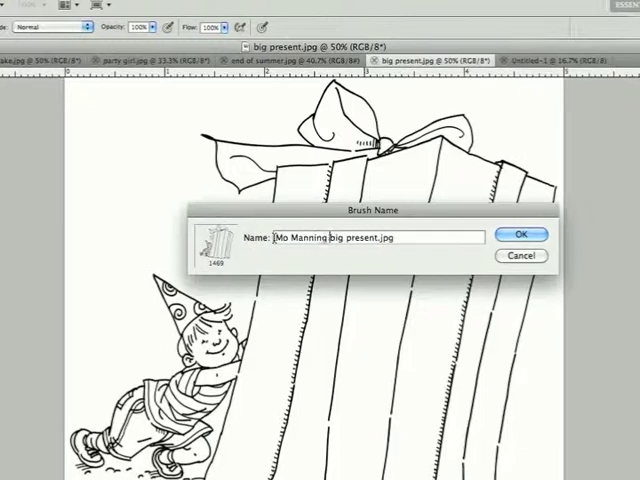
{"action": "left_click", "coordinate": [520, 236]}
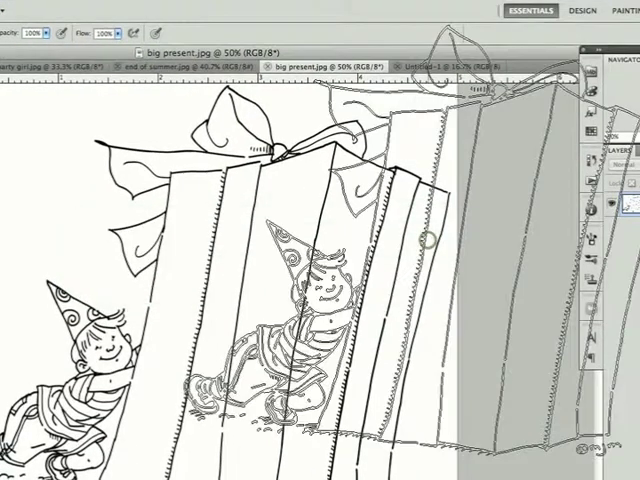